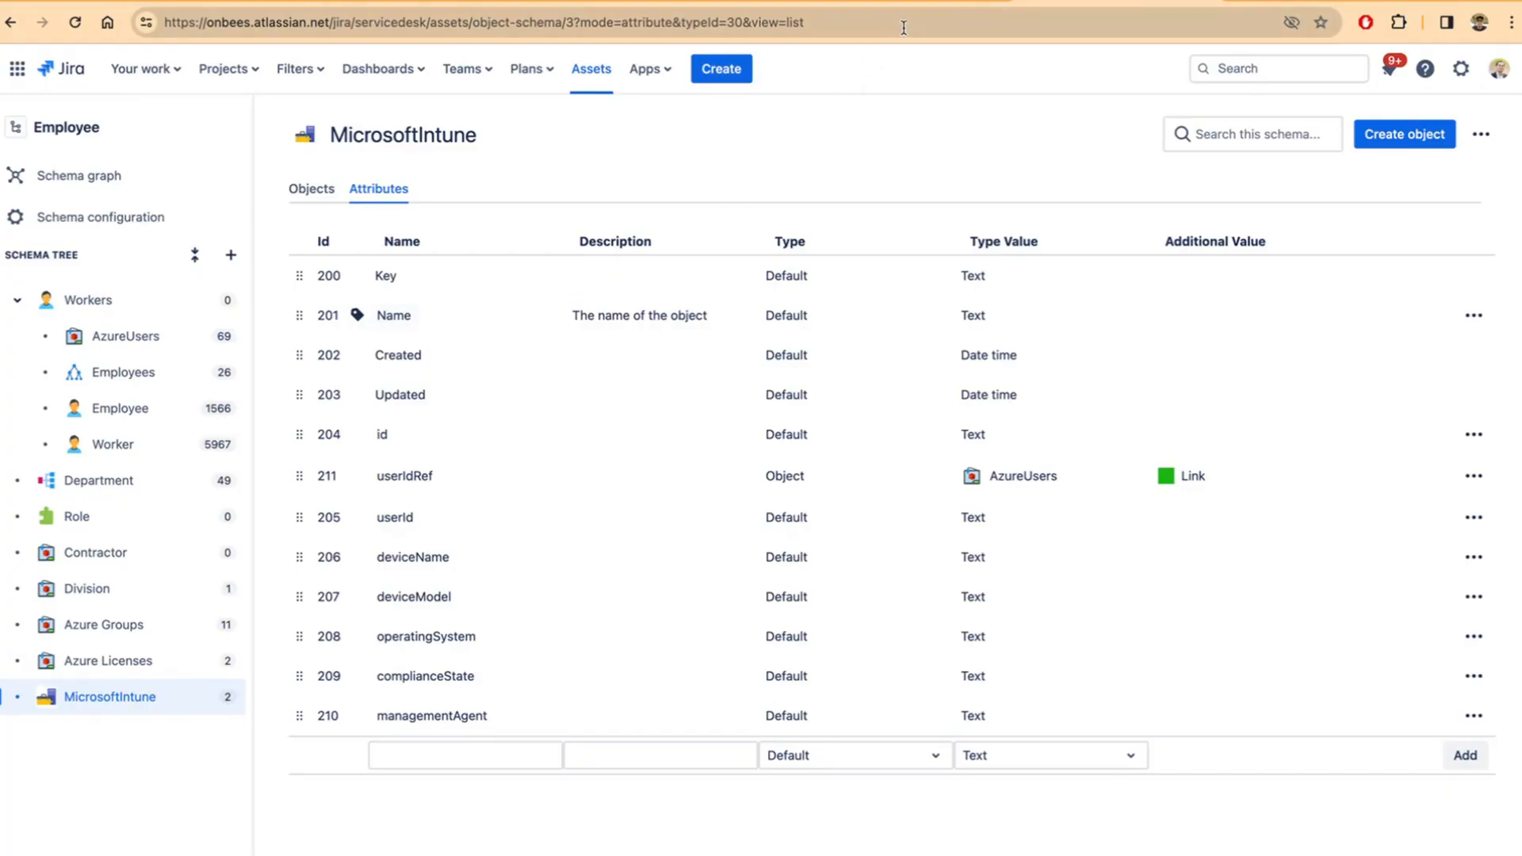
pyautogui.moveTo(349, 212)
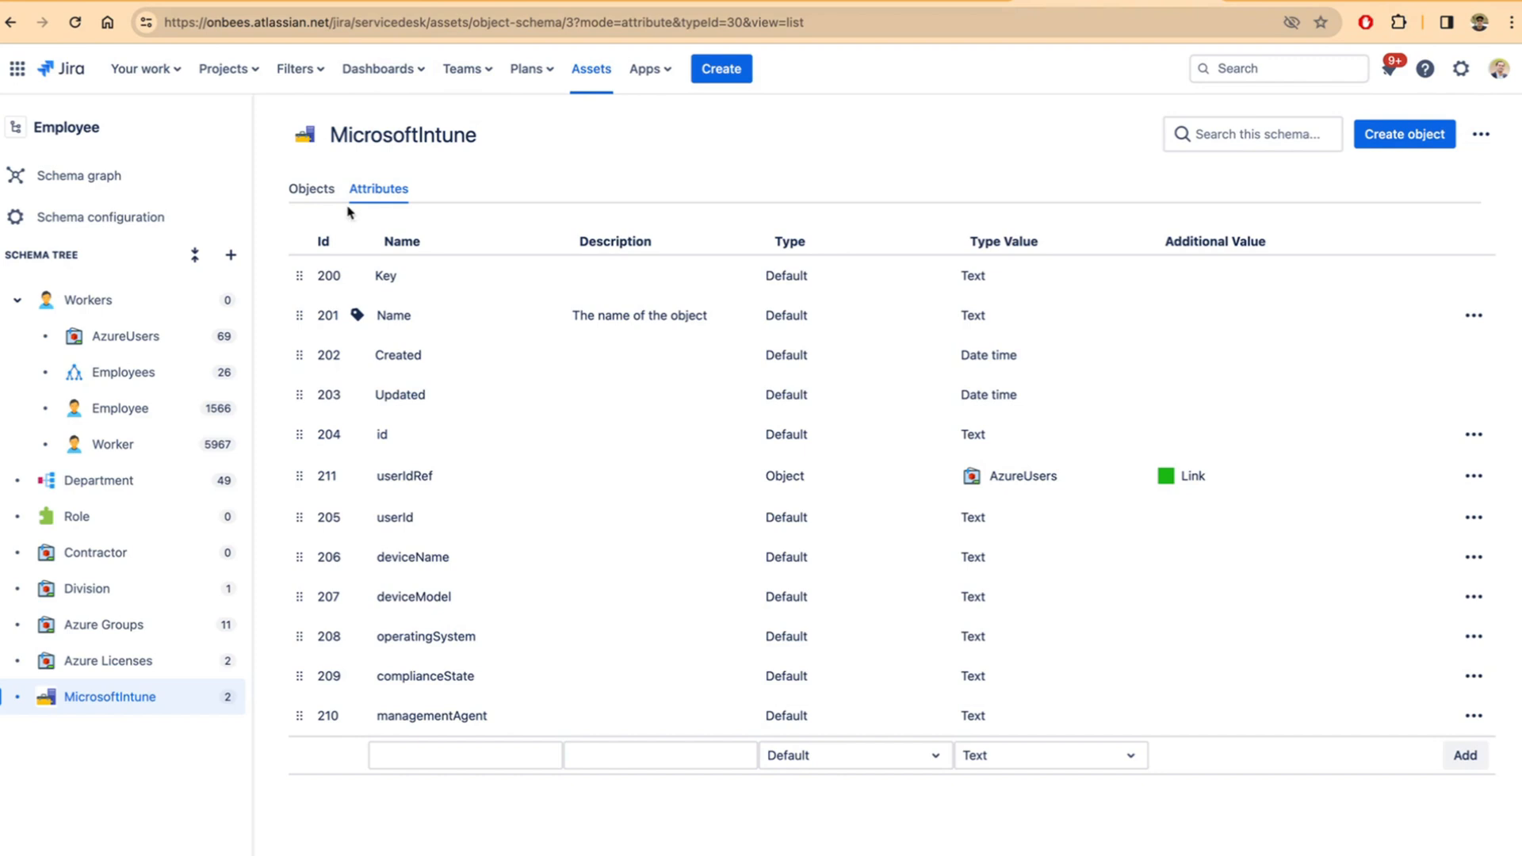
pyautogui.moveTo(395, 235)
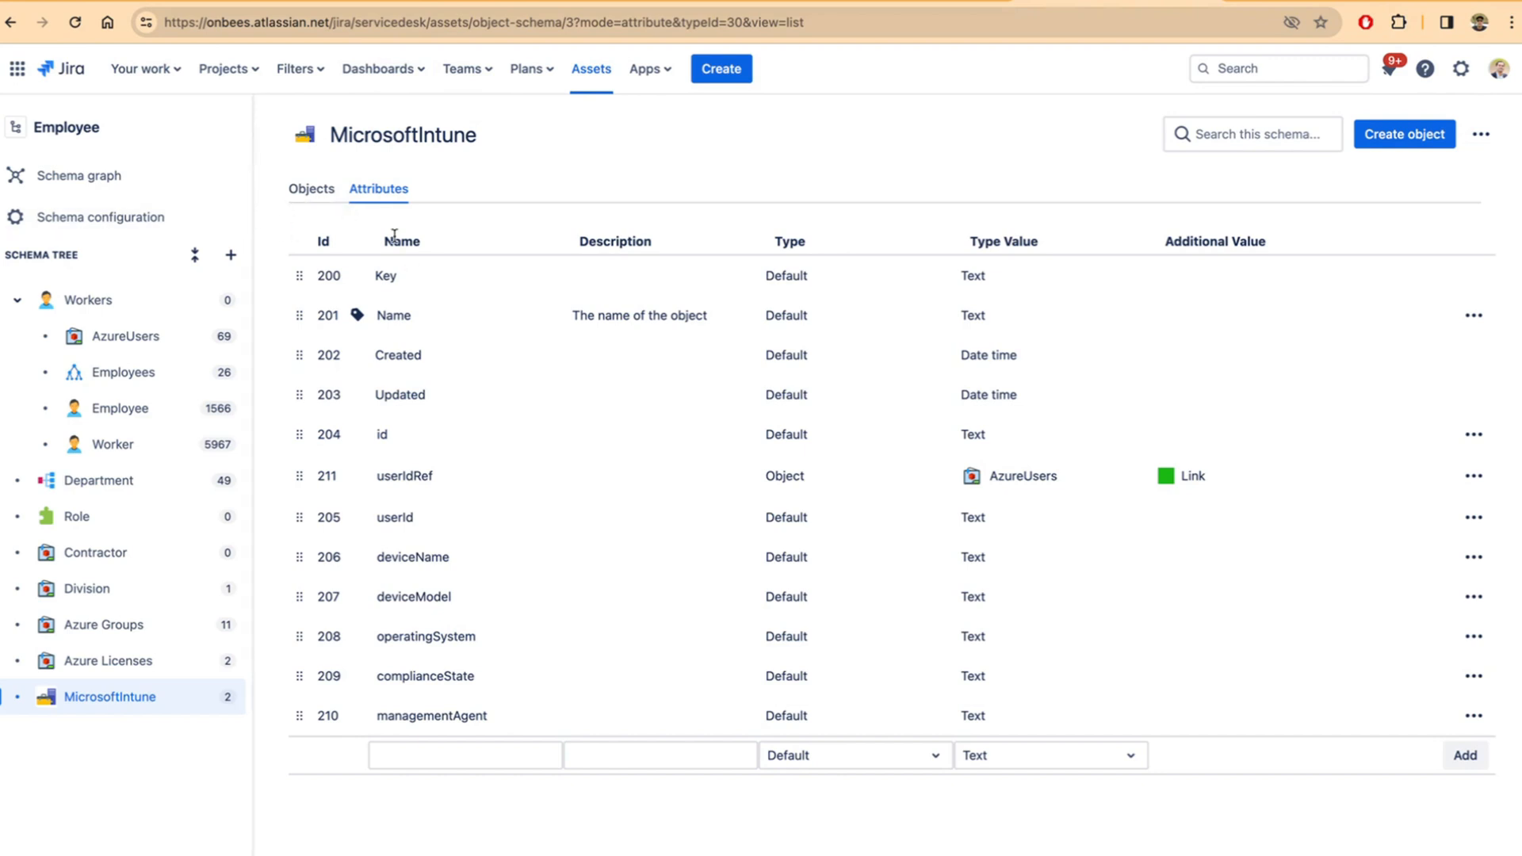
pyautogui.moveTo(464, 217)
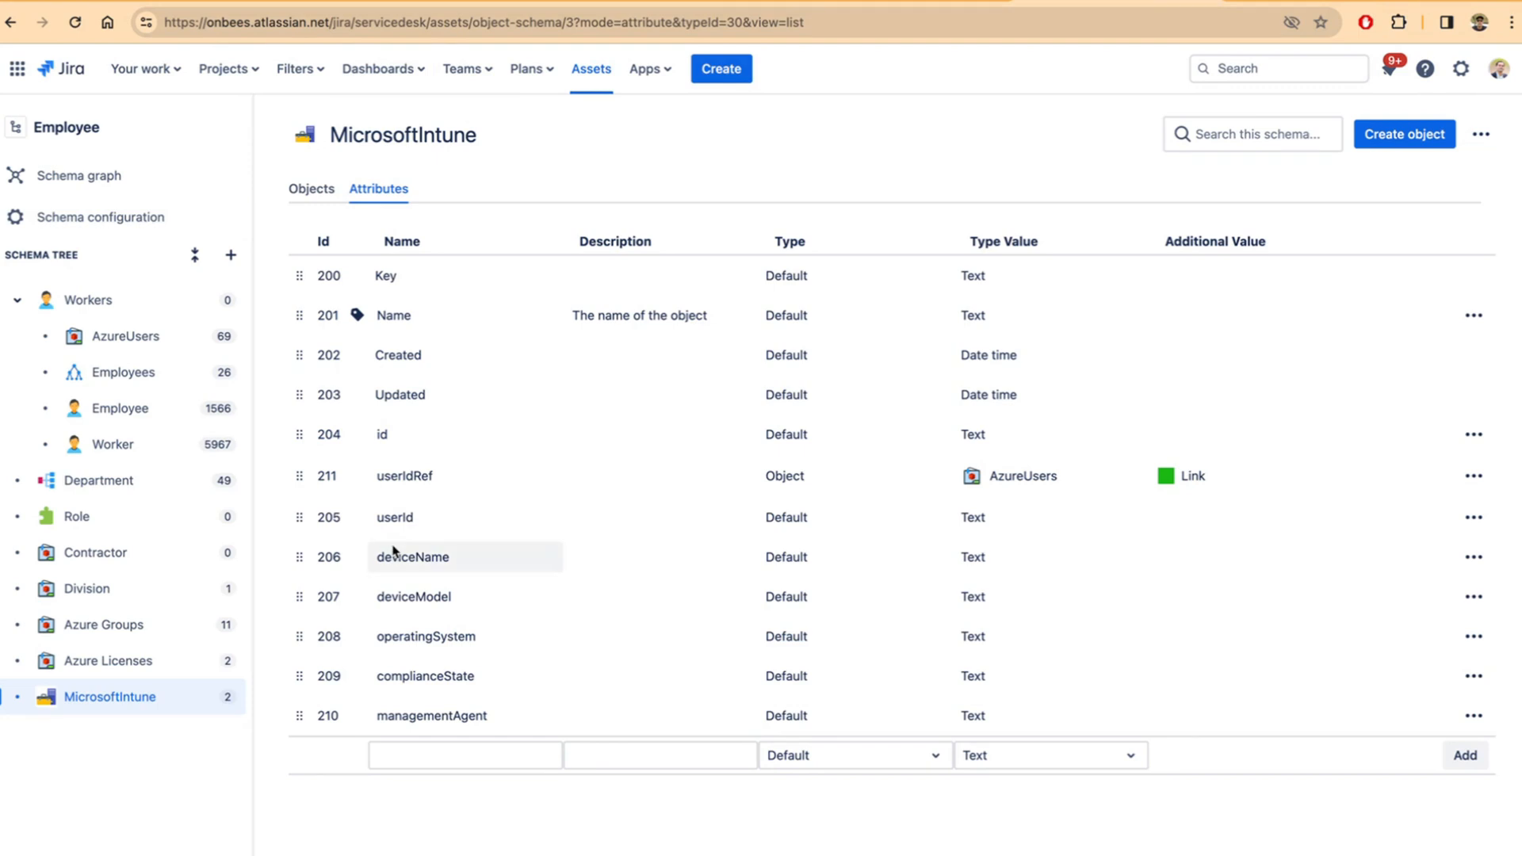
pyautogui.moveTo(417, 630)
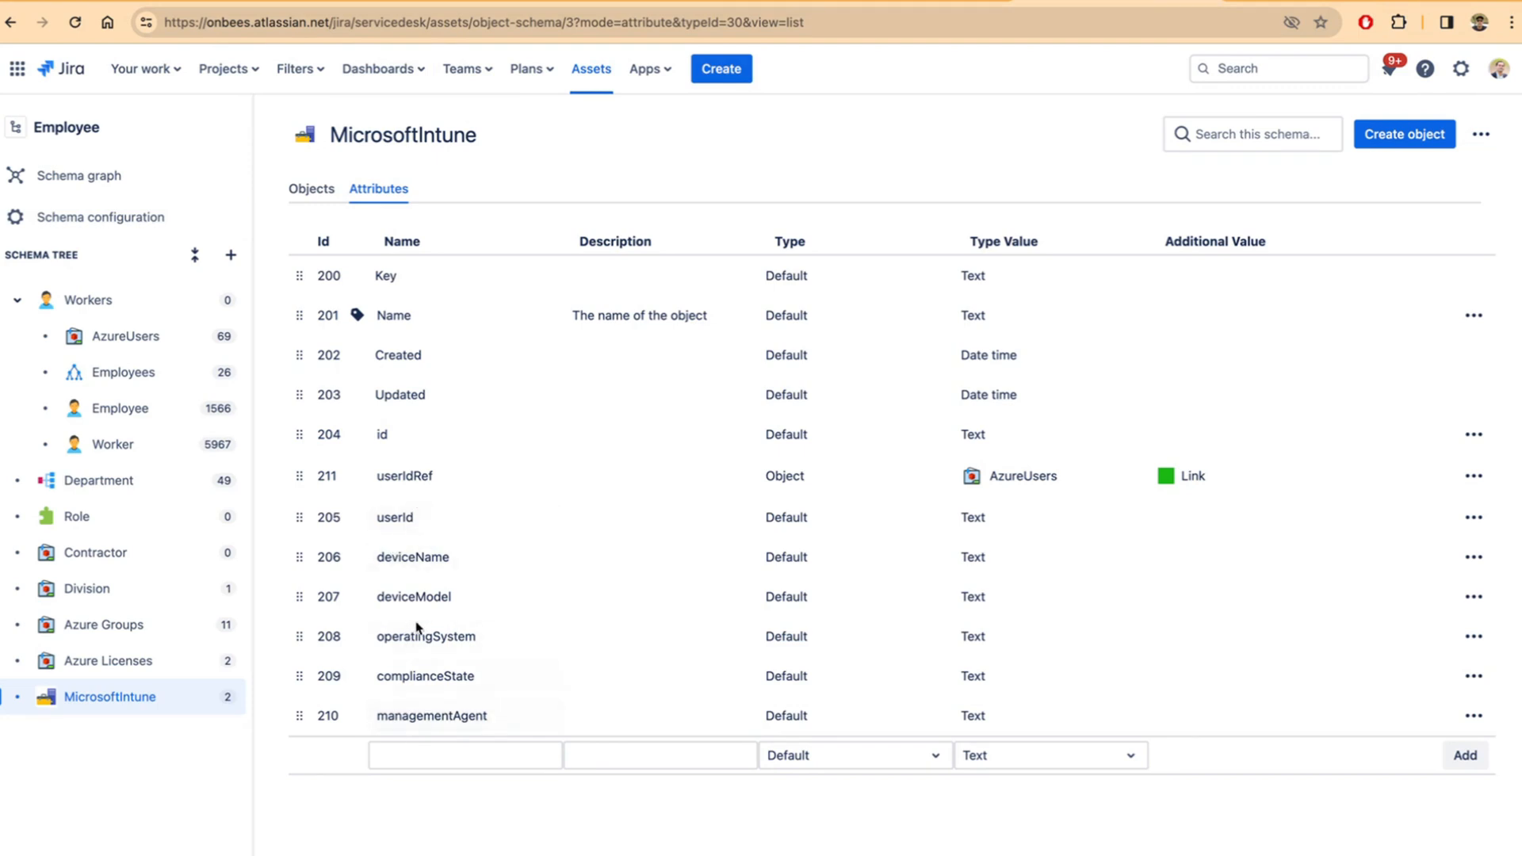
pyautogui.moveTo(1025, 513)
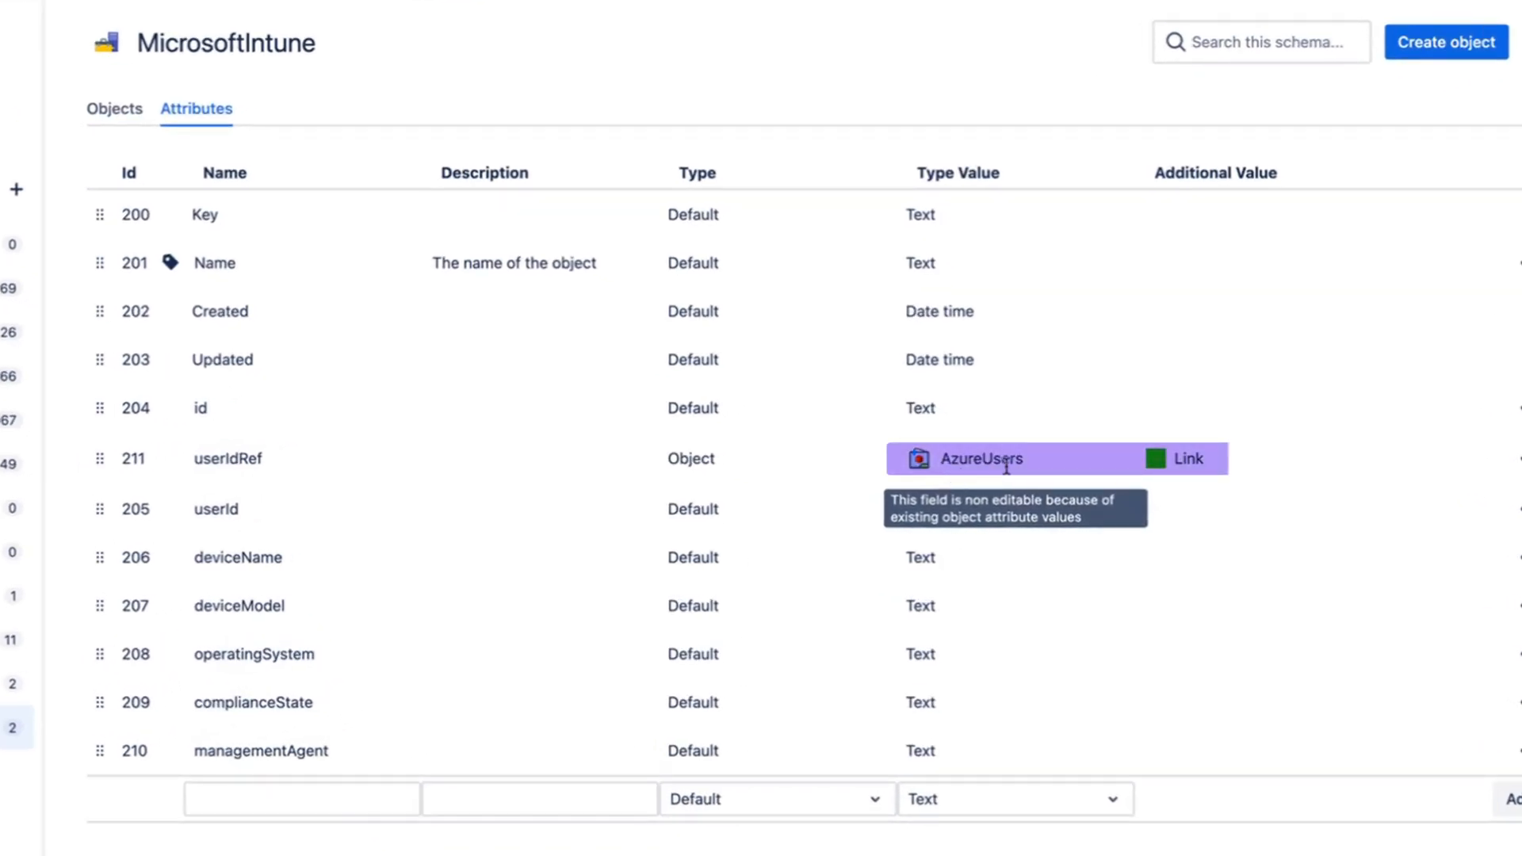
pyautogui.moveTo(1005, 464)
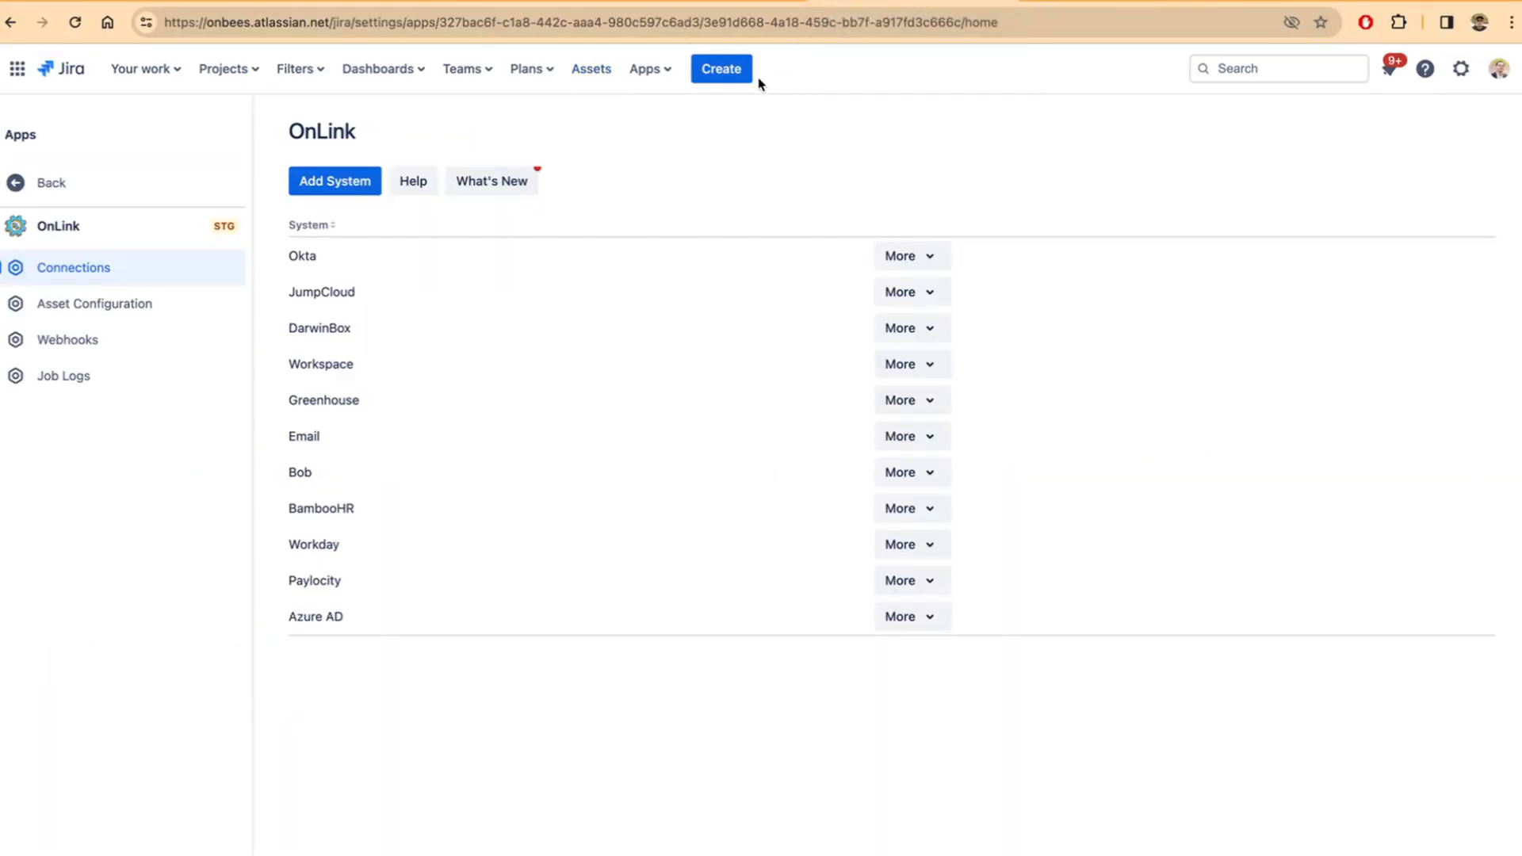
pyautogui.moveTo(875, 640)
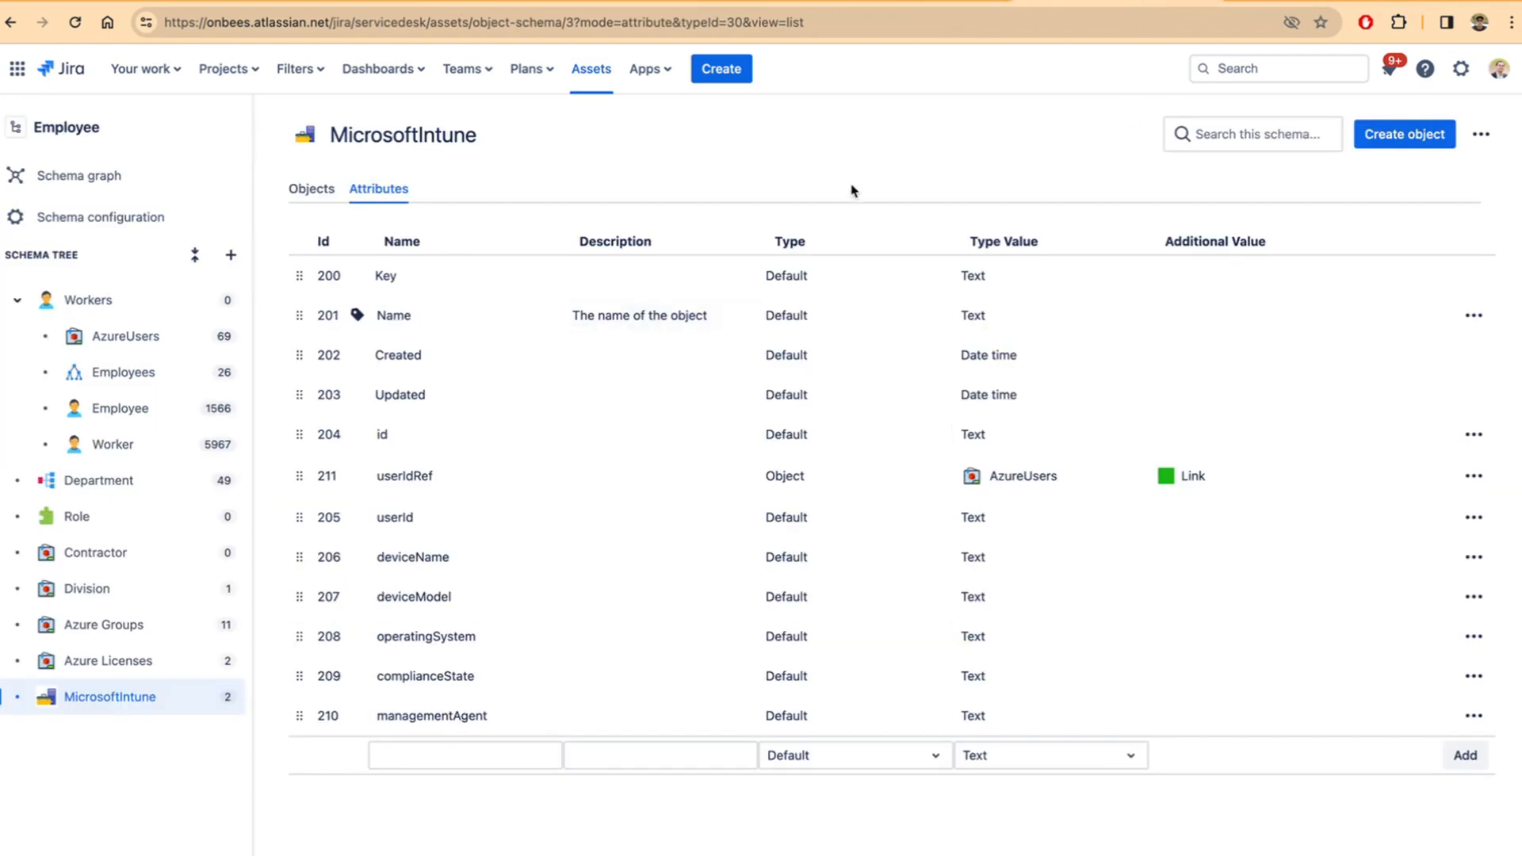
pyautogui.moveTo(1219, 10)
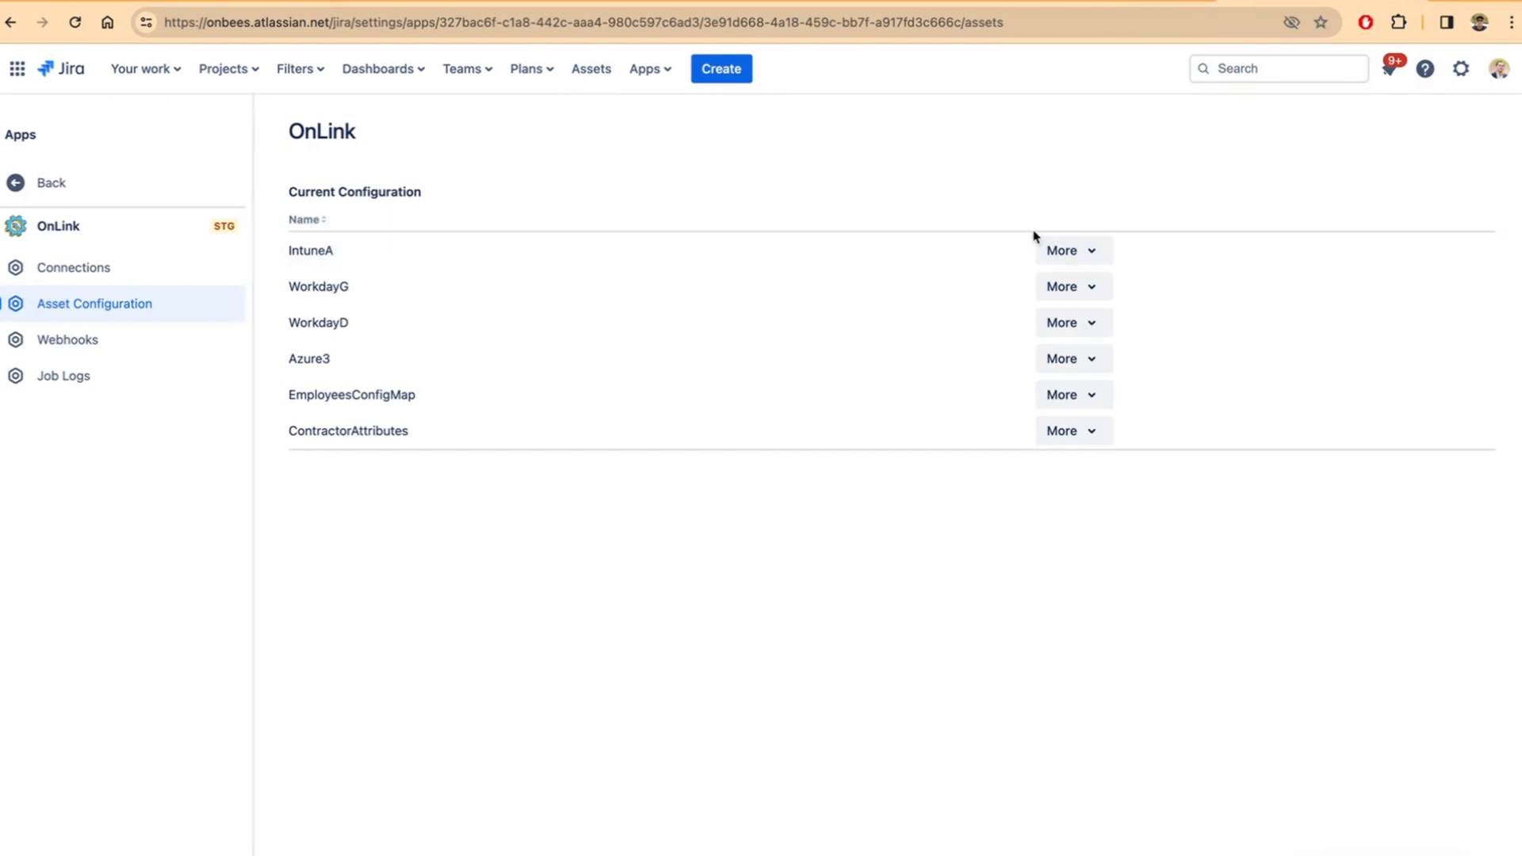
# - Choose Edit from the More actions of the IntuneA asset configuration
pyautogui.click(1067, 251)
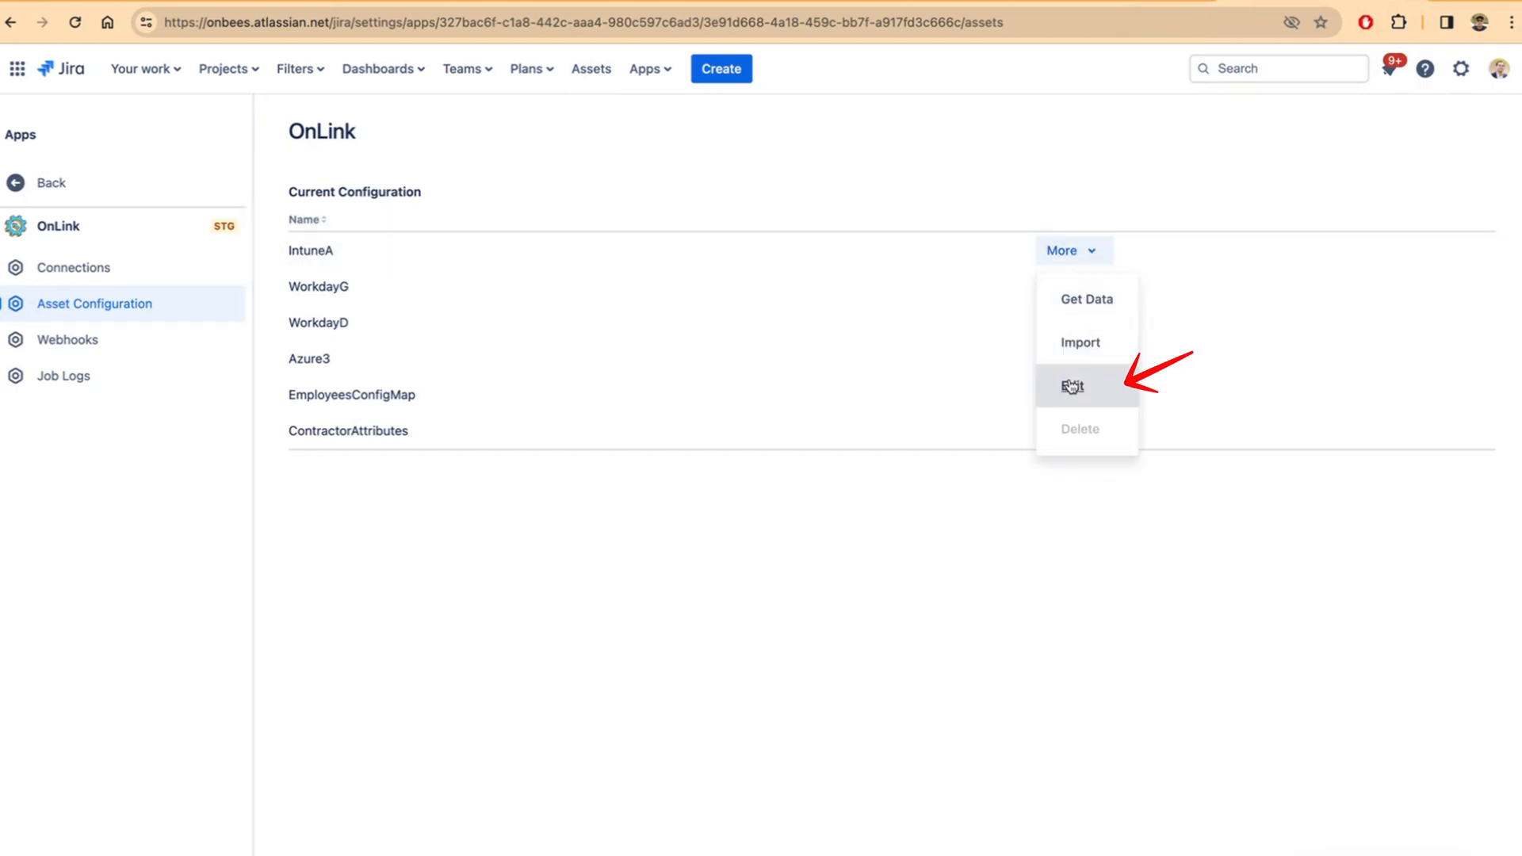
pyautogui.click(1072, 385)
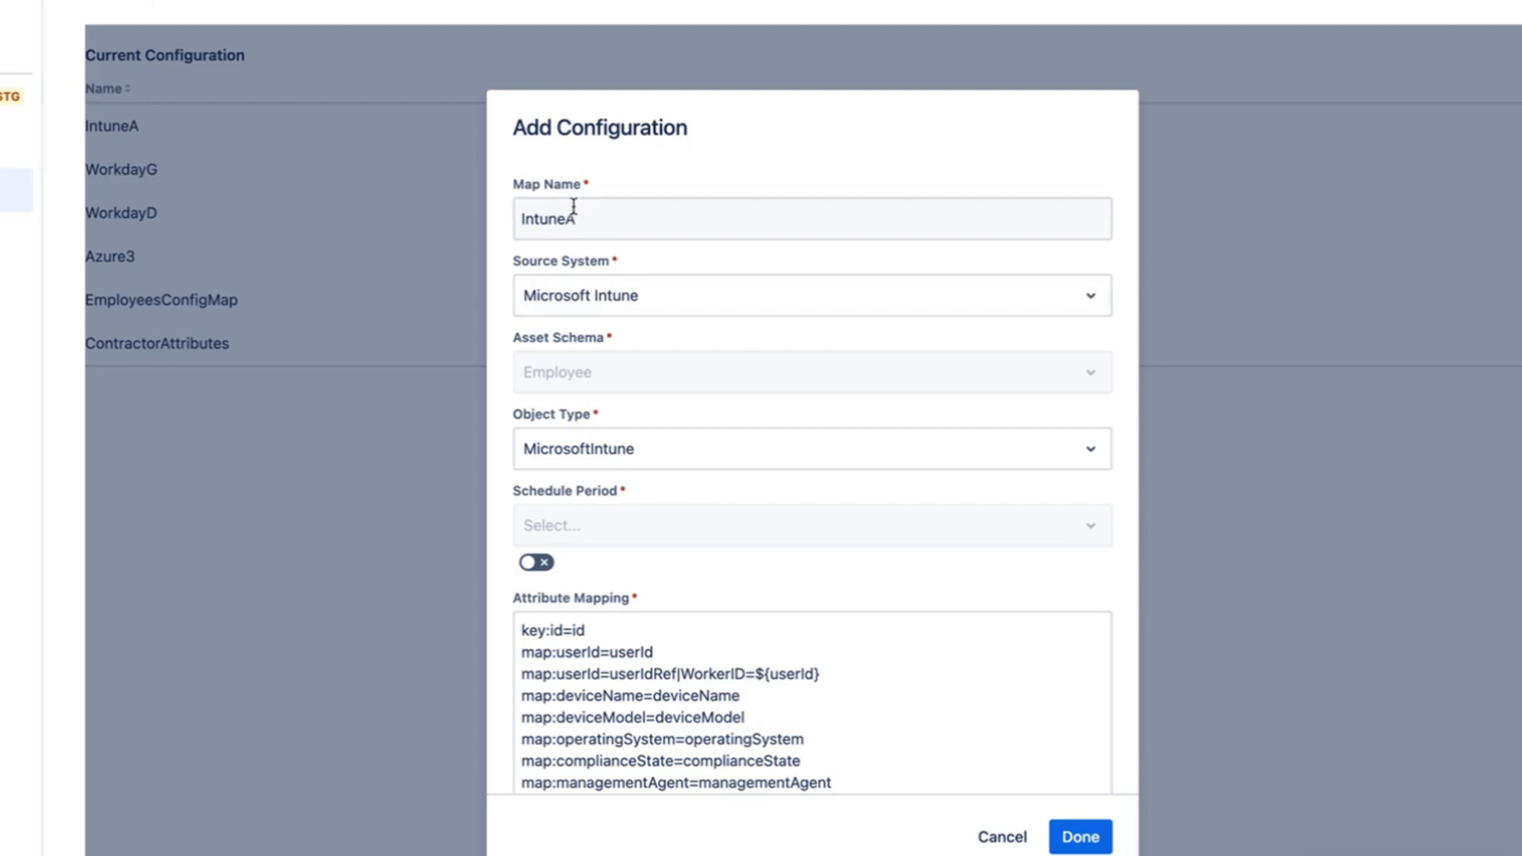
# - Confirm Microsoft Intune stays the source system and close the IntuneA editor unchanged
pyautogui.click(812, 295)
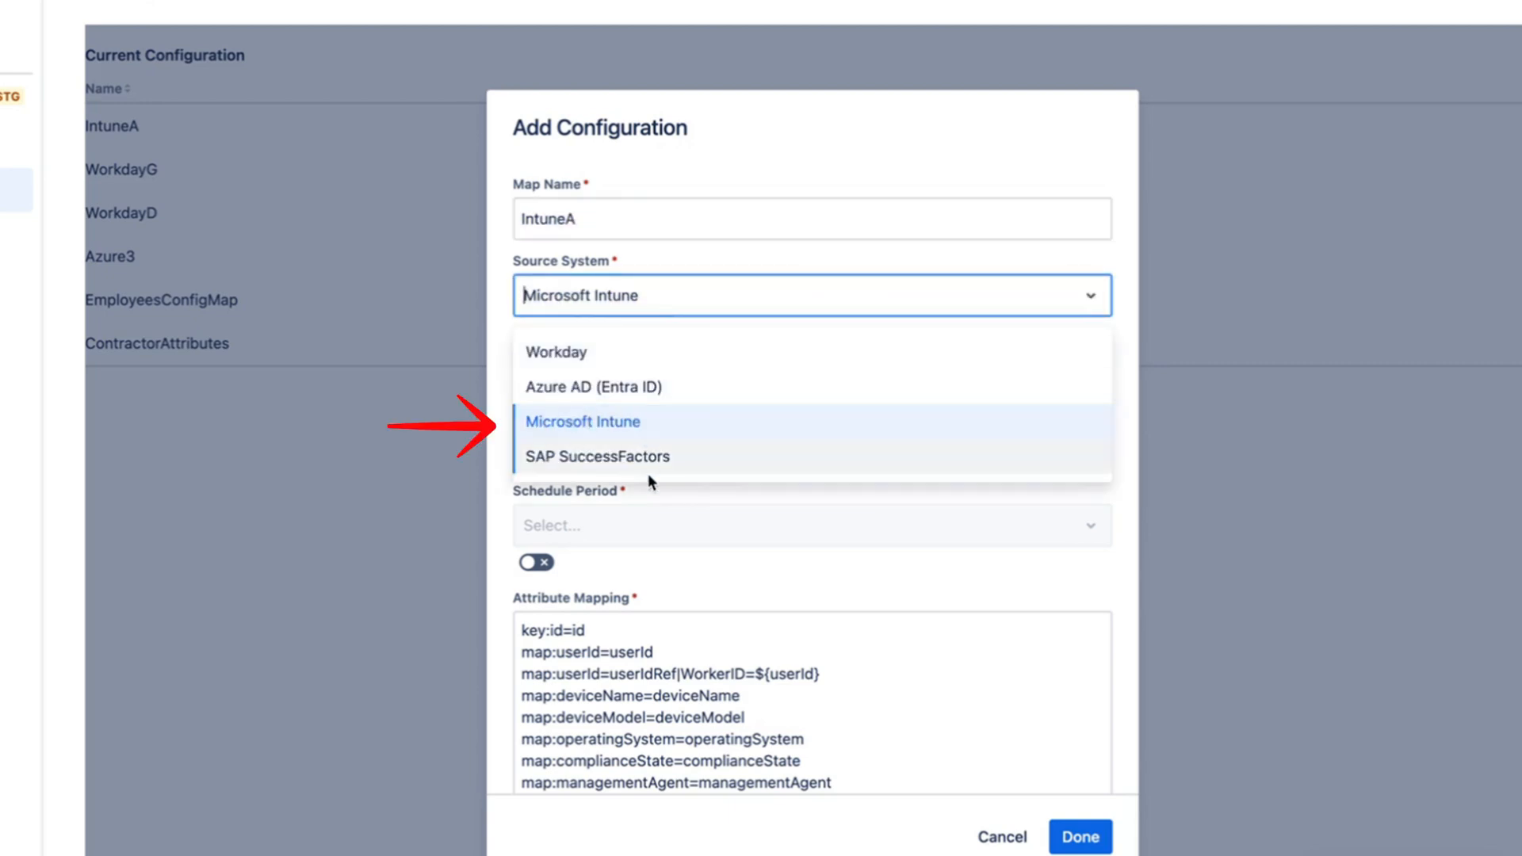
pyautogui.click(582, 421)
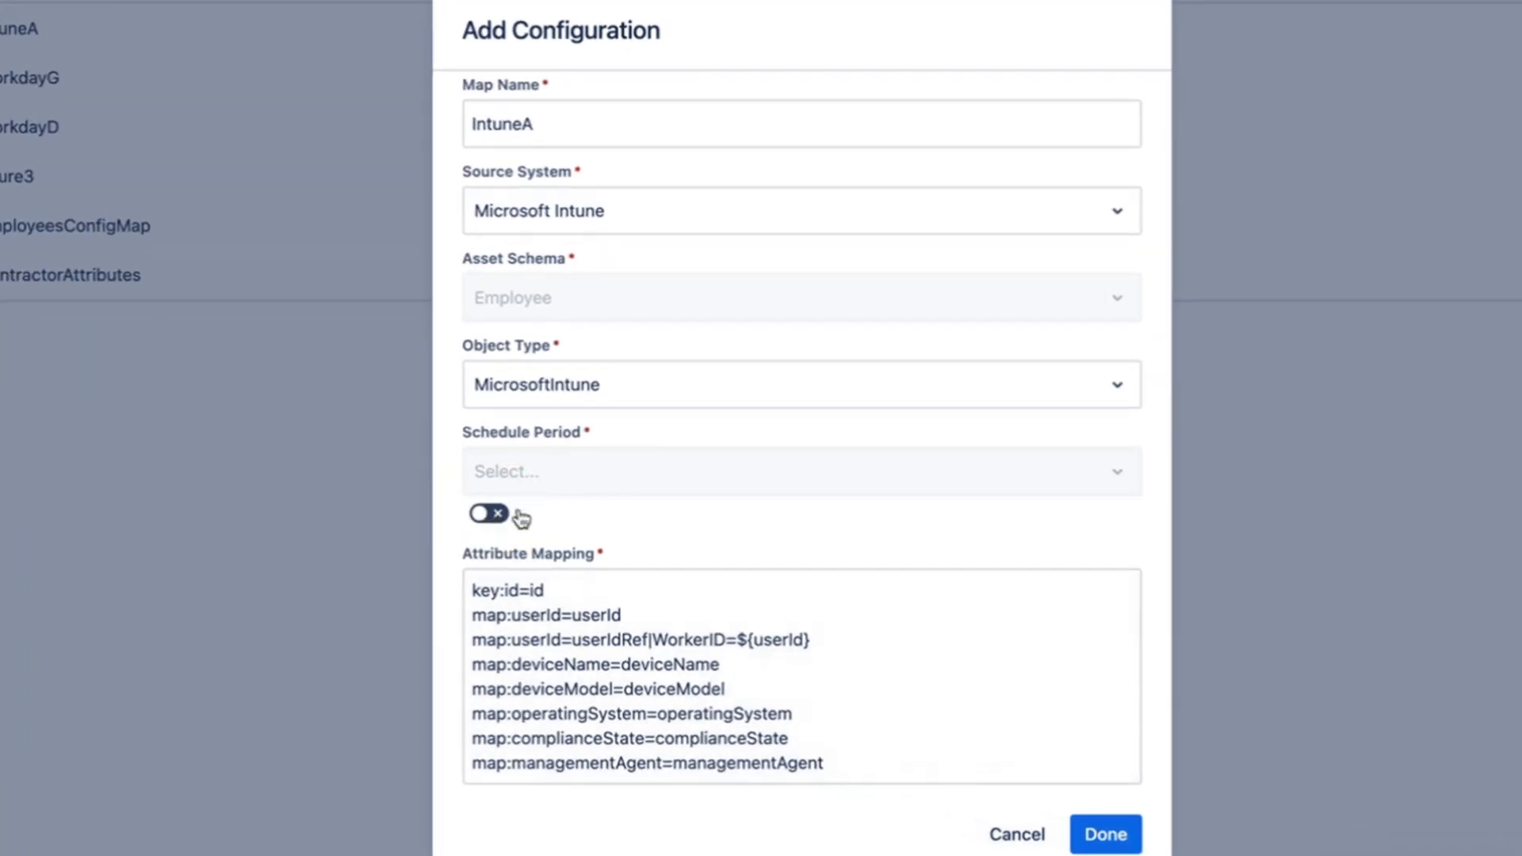
pyautogui.click(1104, 835)
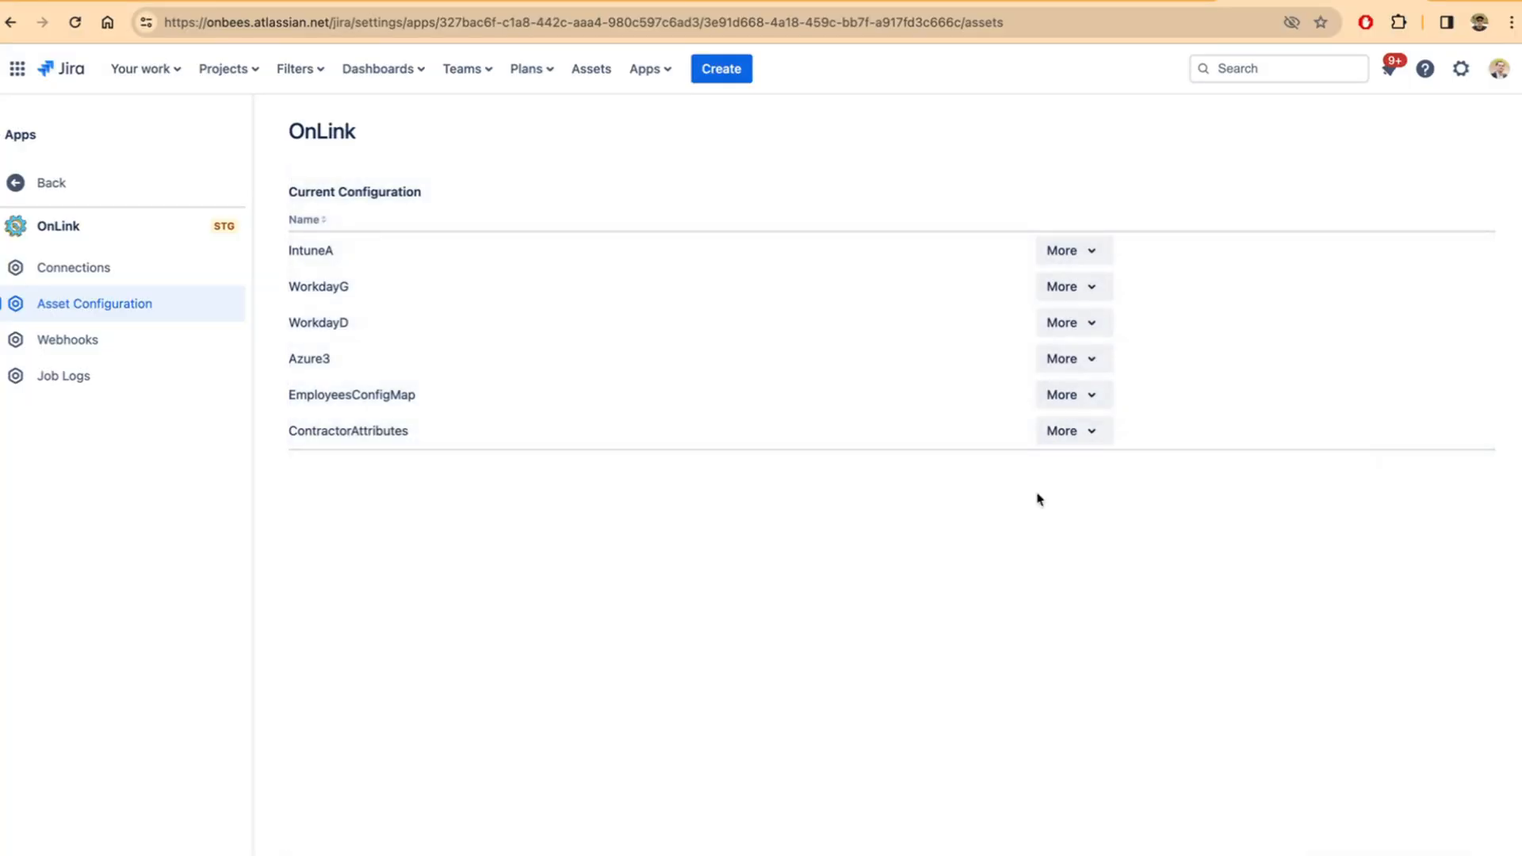
# - Run Get Data and Import for IntuneA to bring its device data into Assets
pyautogui.click(1072, 249)
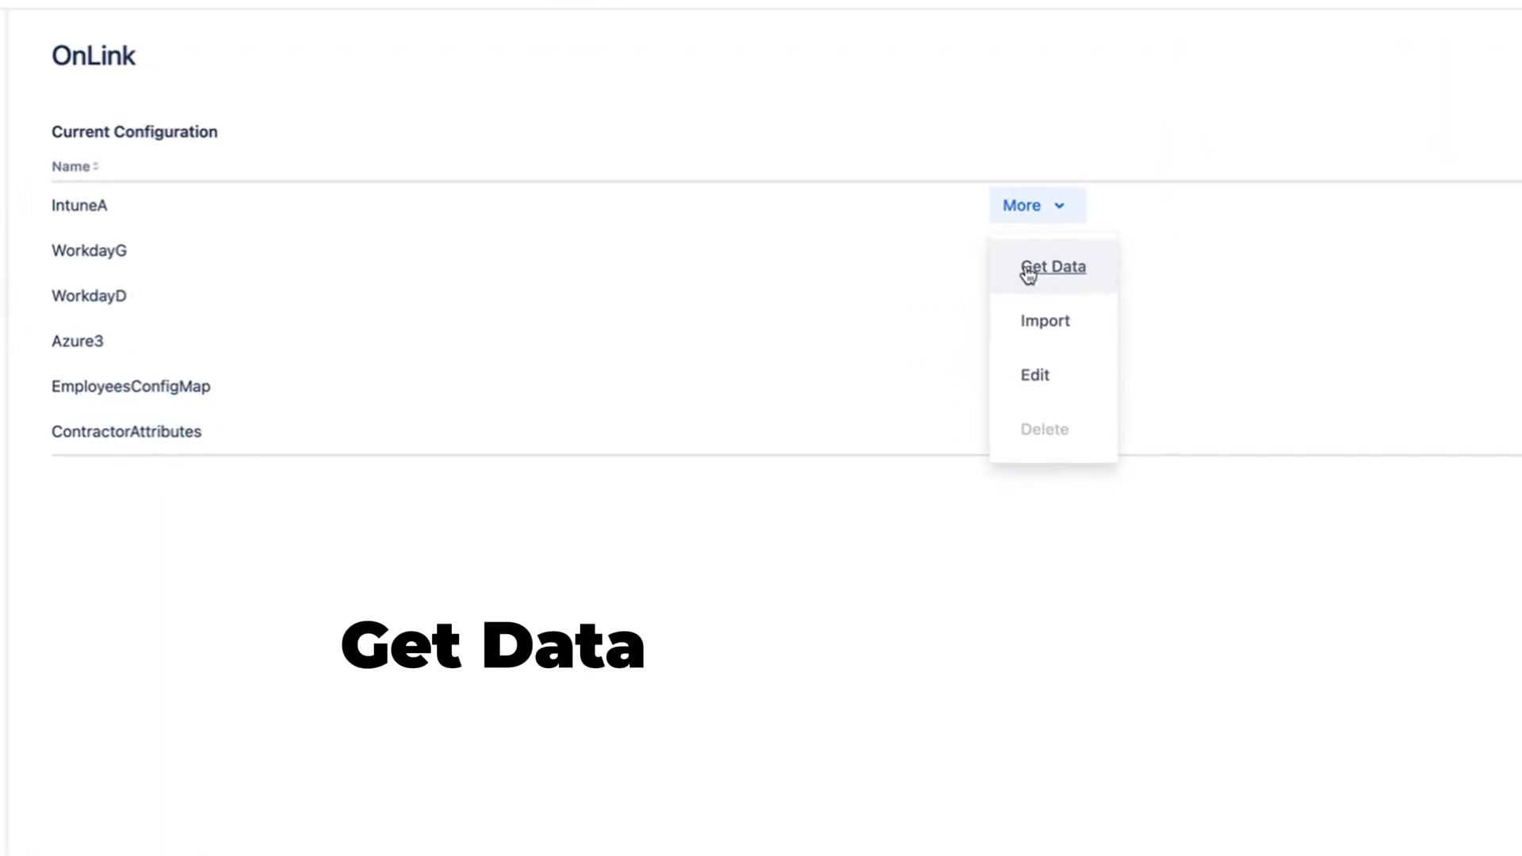
pyautogui.moveTo(1040, 318)
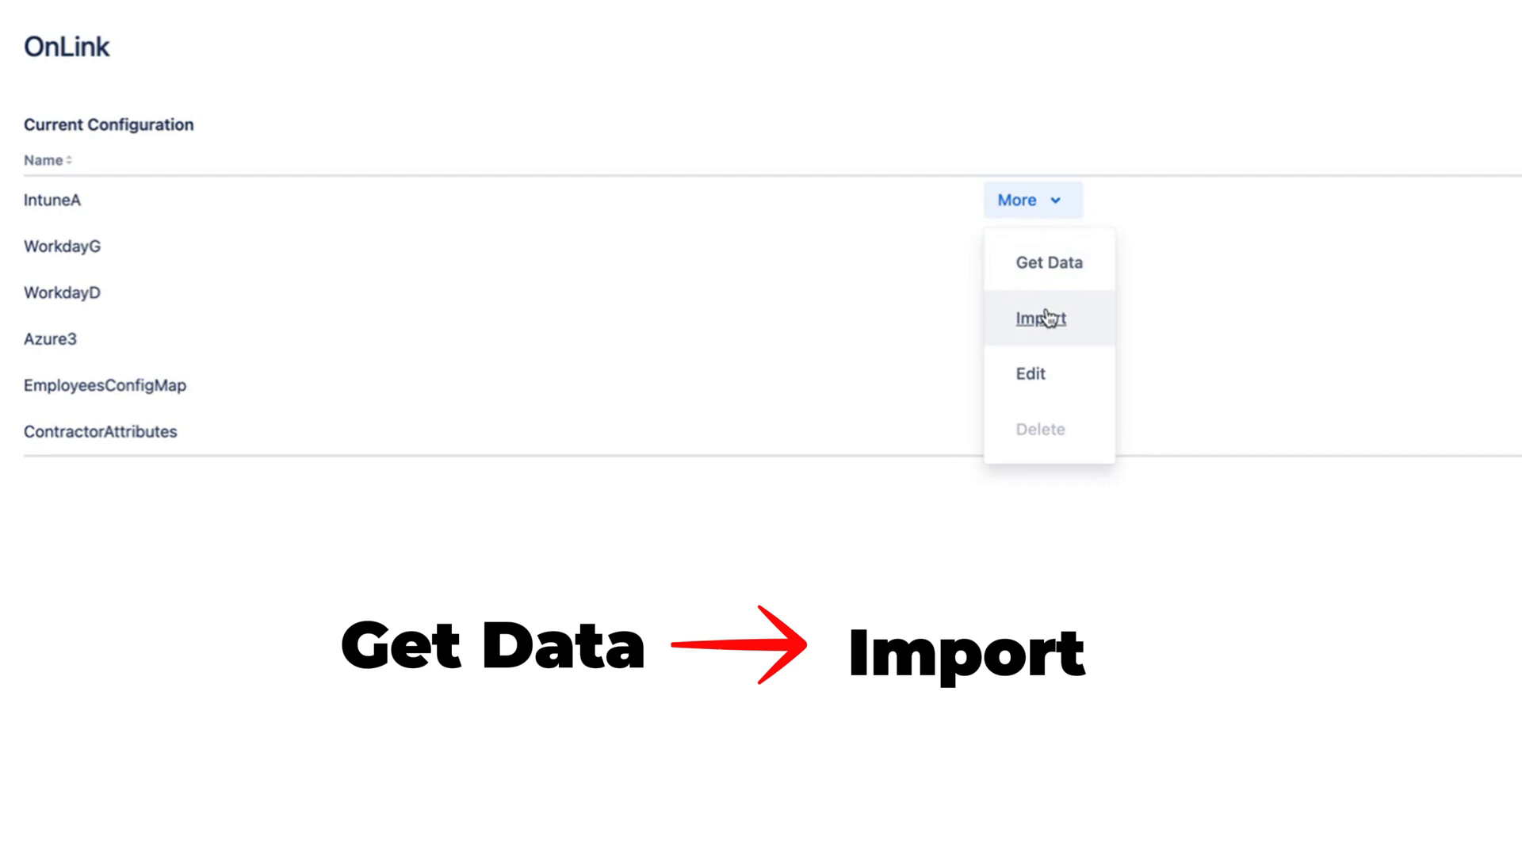
pyautogui.click(1040, 318)
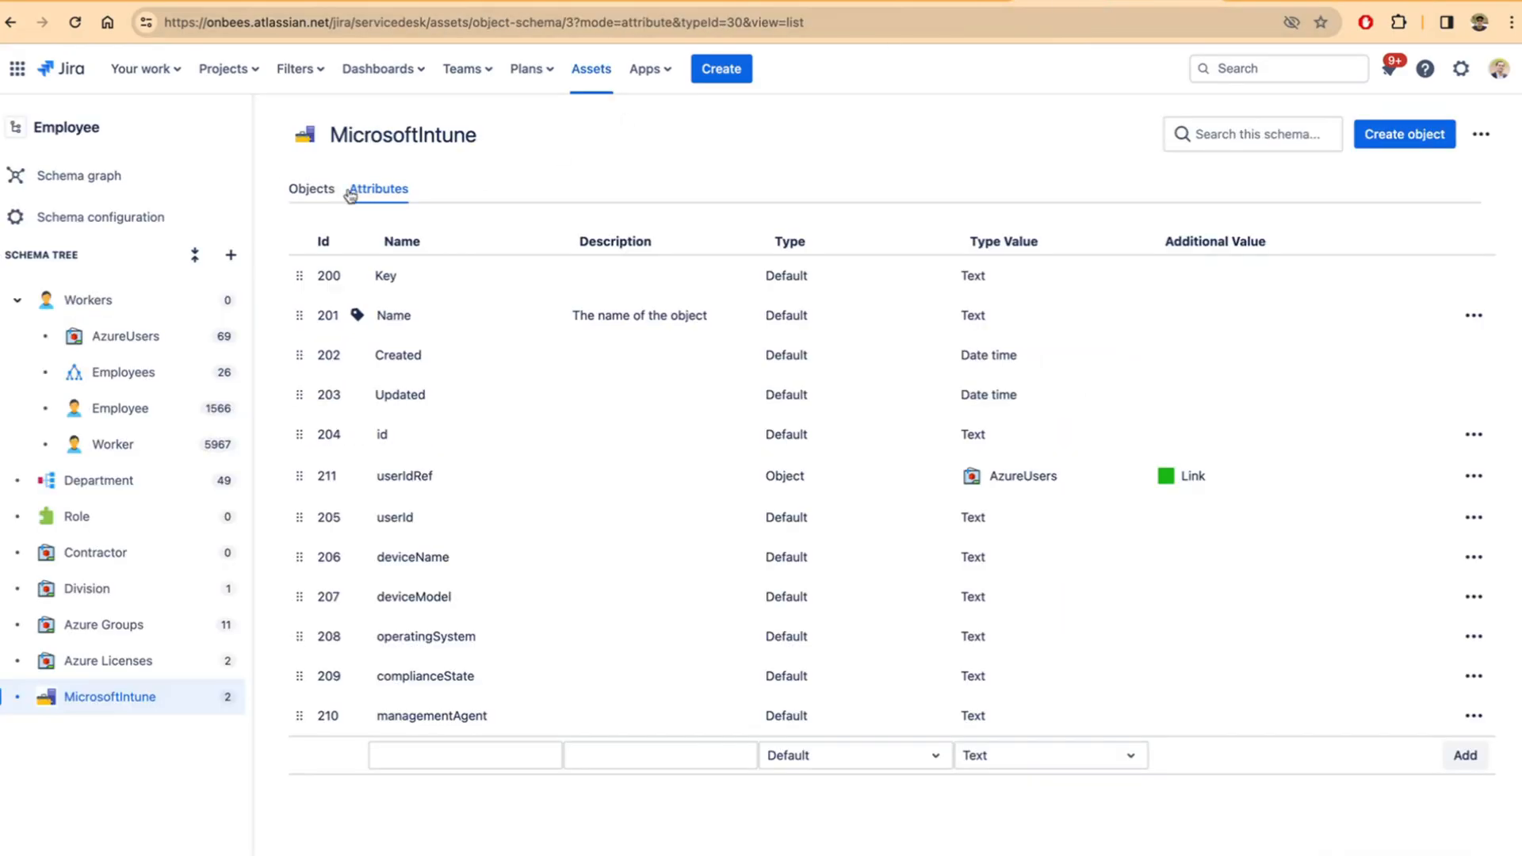
# - List the 35 MicrosoftIntune objects and view one imported device record
pyautogui.click(311, 189)
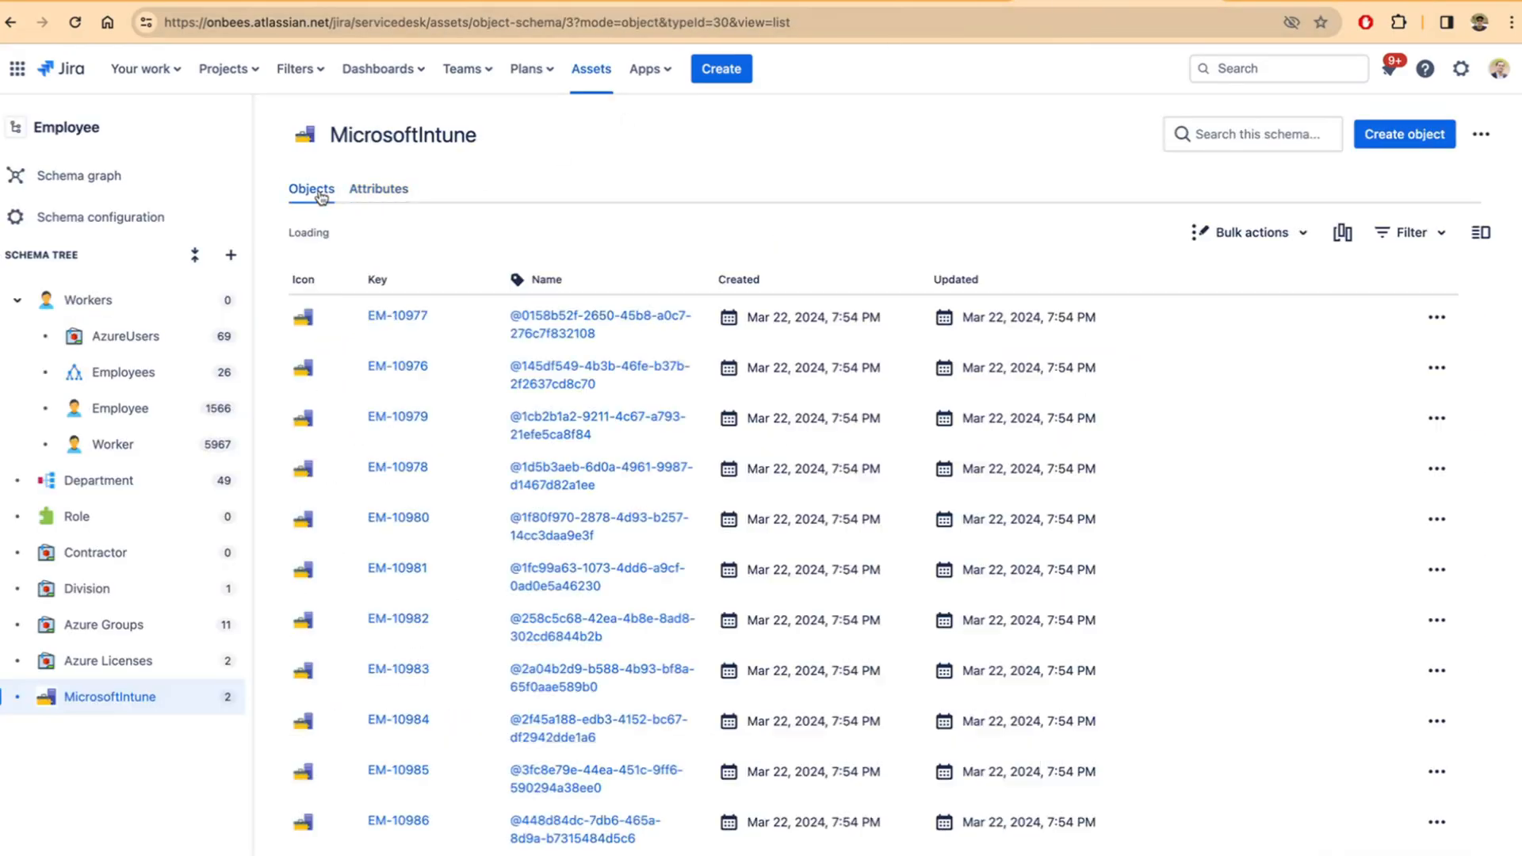
pyautogui.moveTo(620, 254)
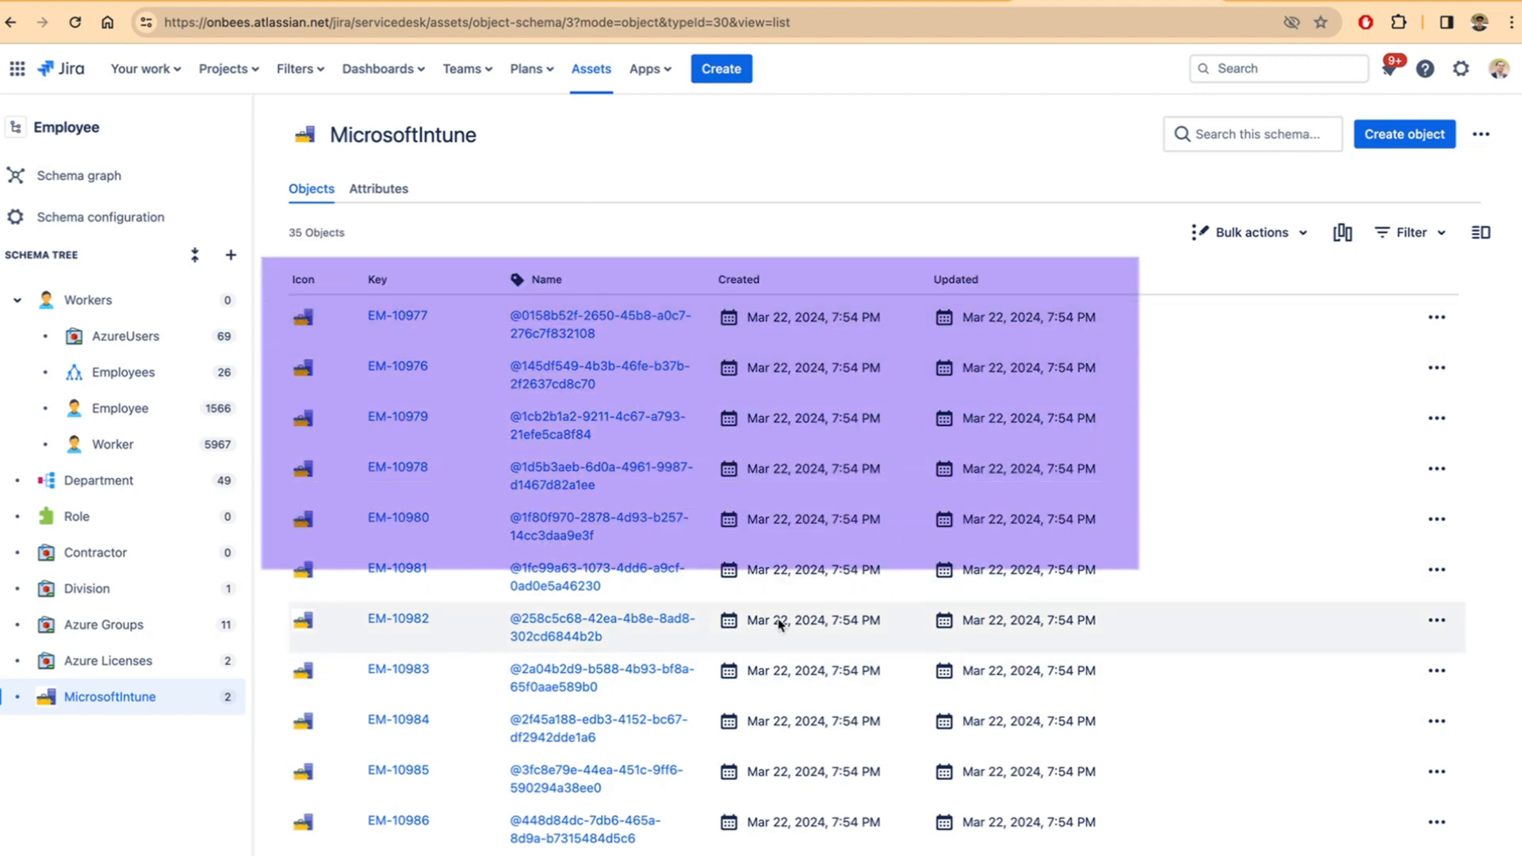
pyautogui.click(397, 314)
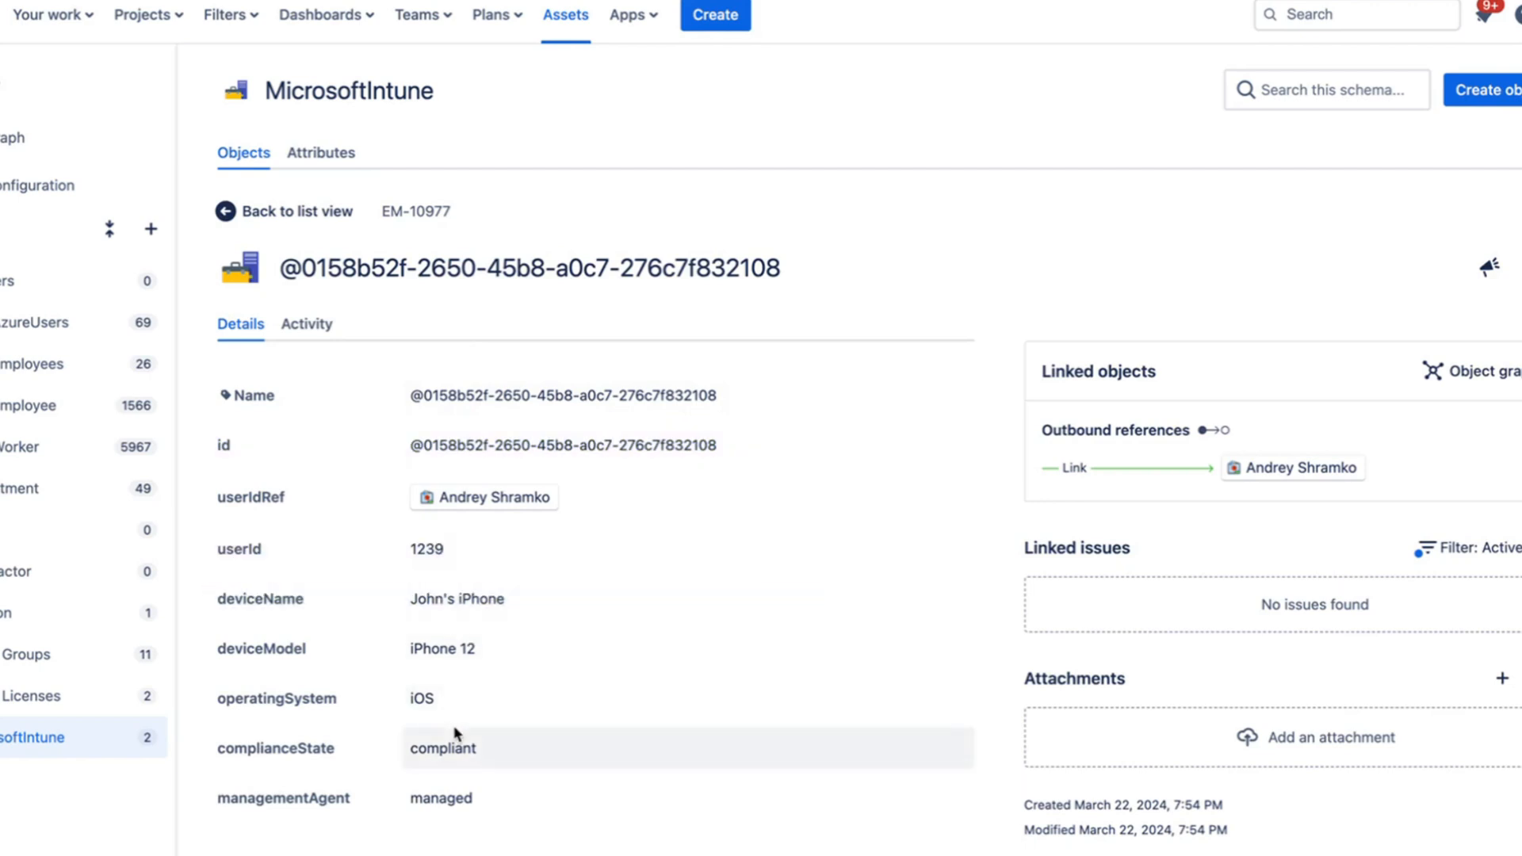
pyautogui.moveTo(515, 693)
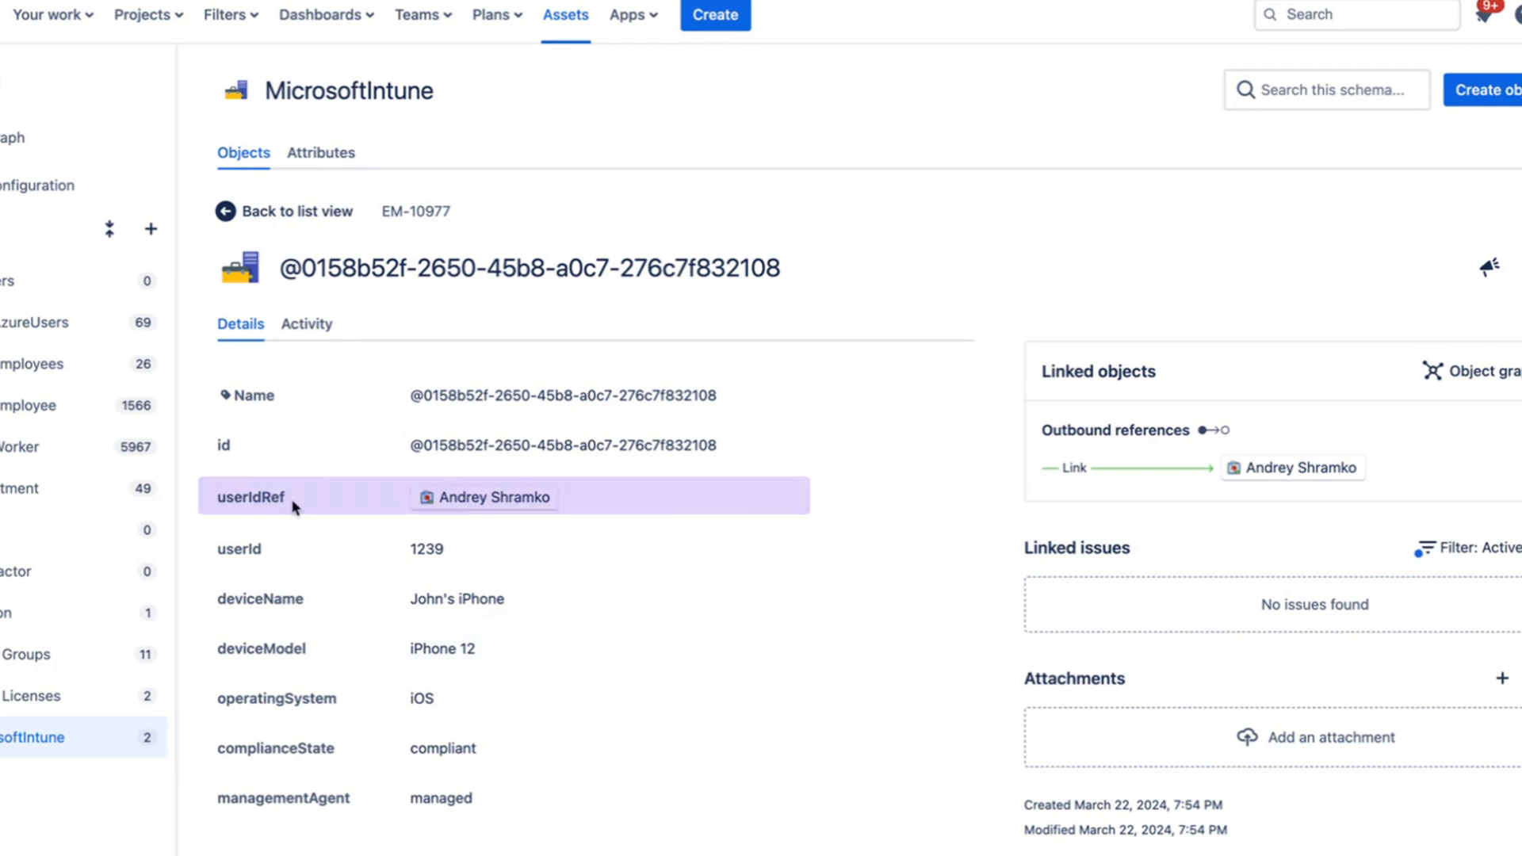
pyautogui.moveTo(391, 503)
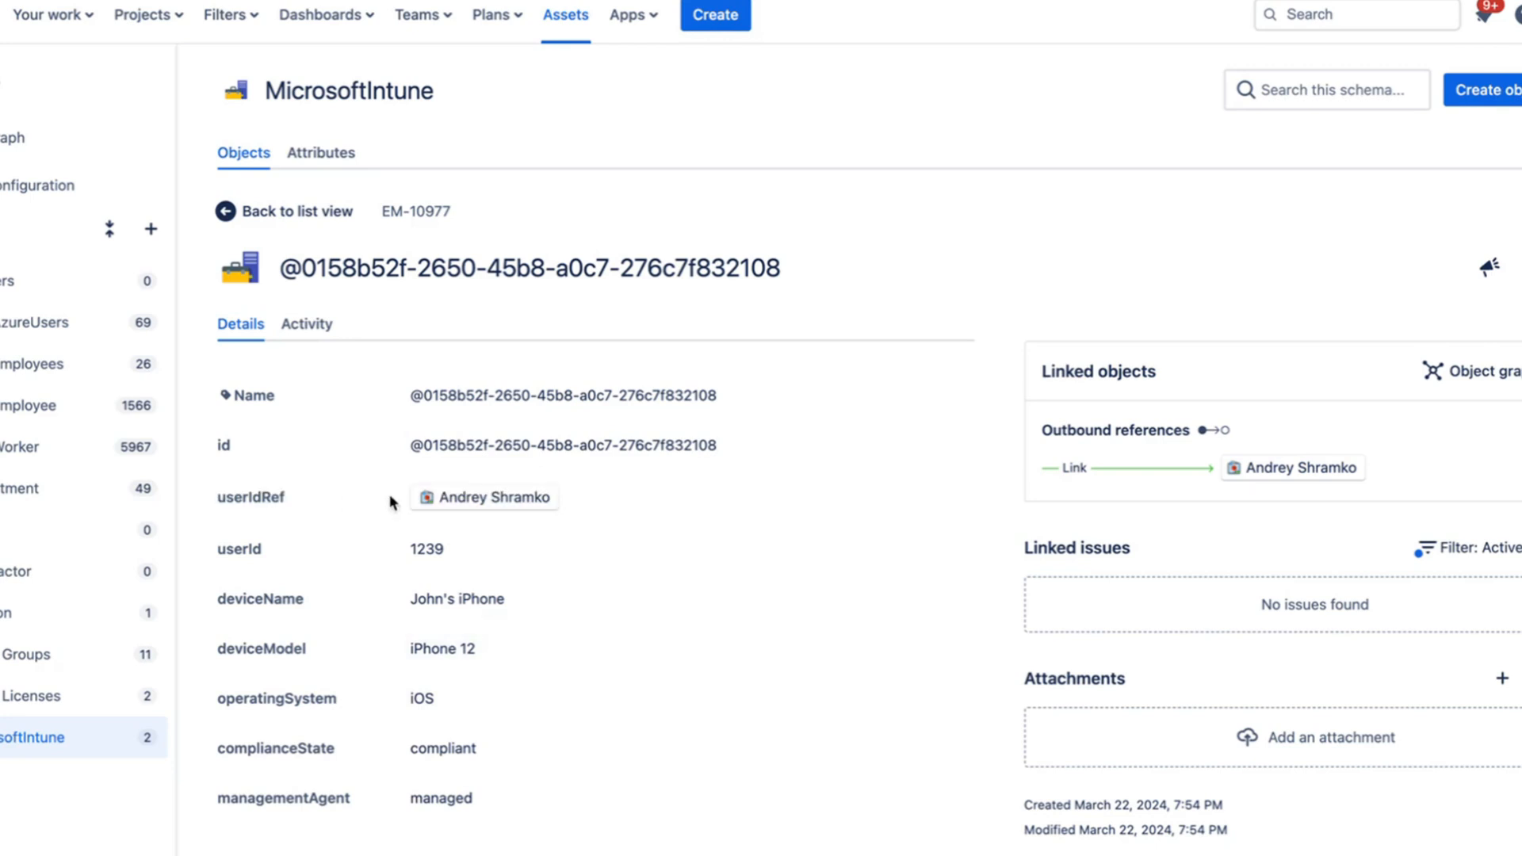
pyautogui.moveTo(490, 509)
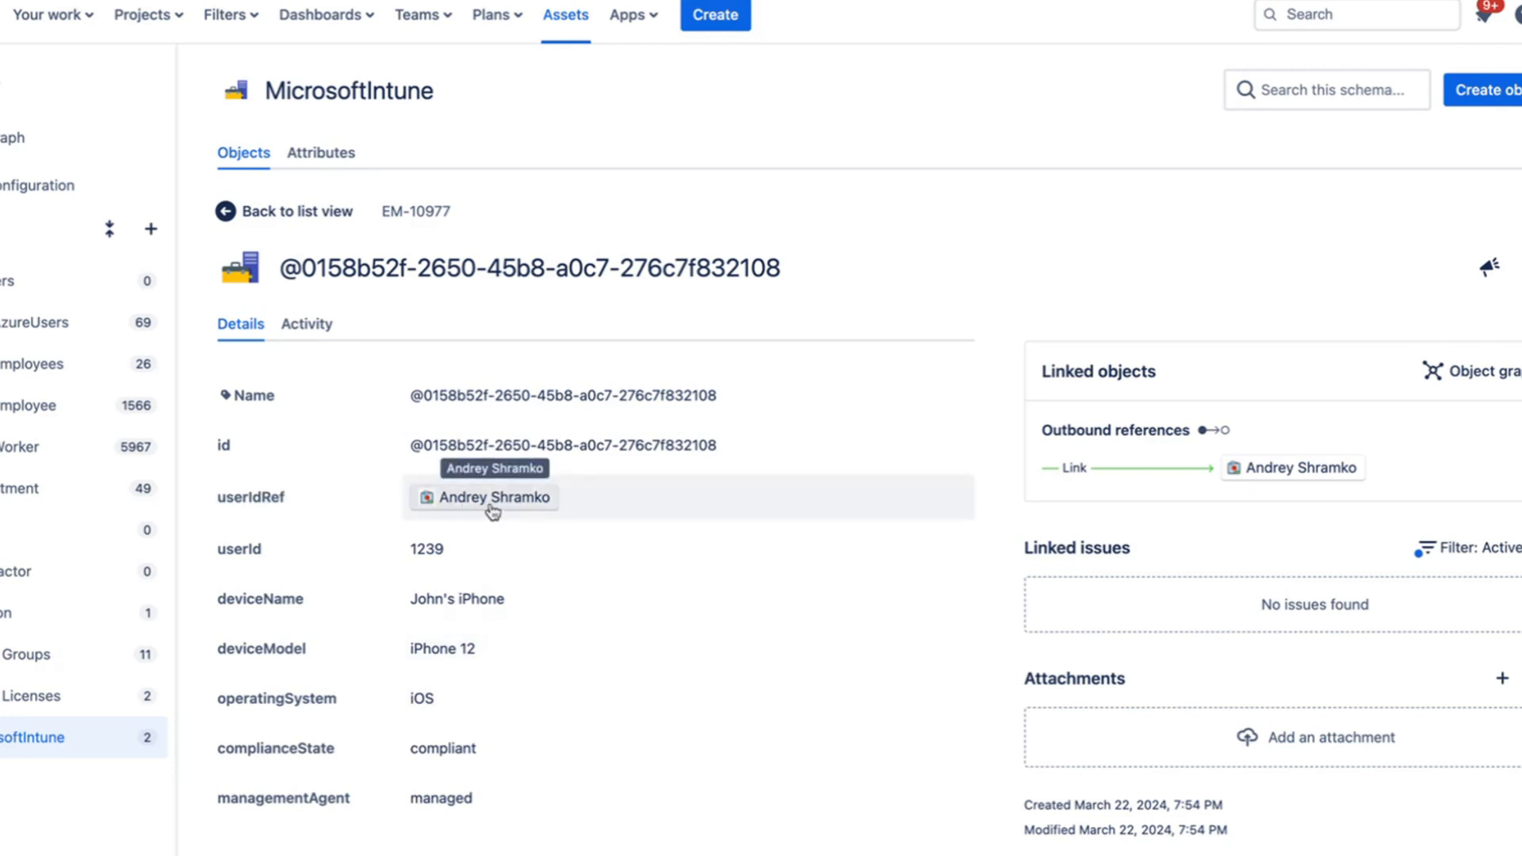
pyautogui.moveTo(423, 414)
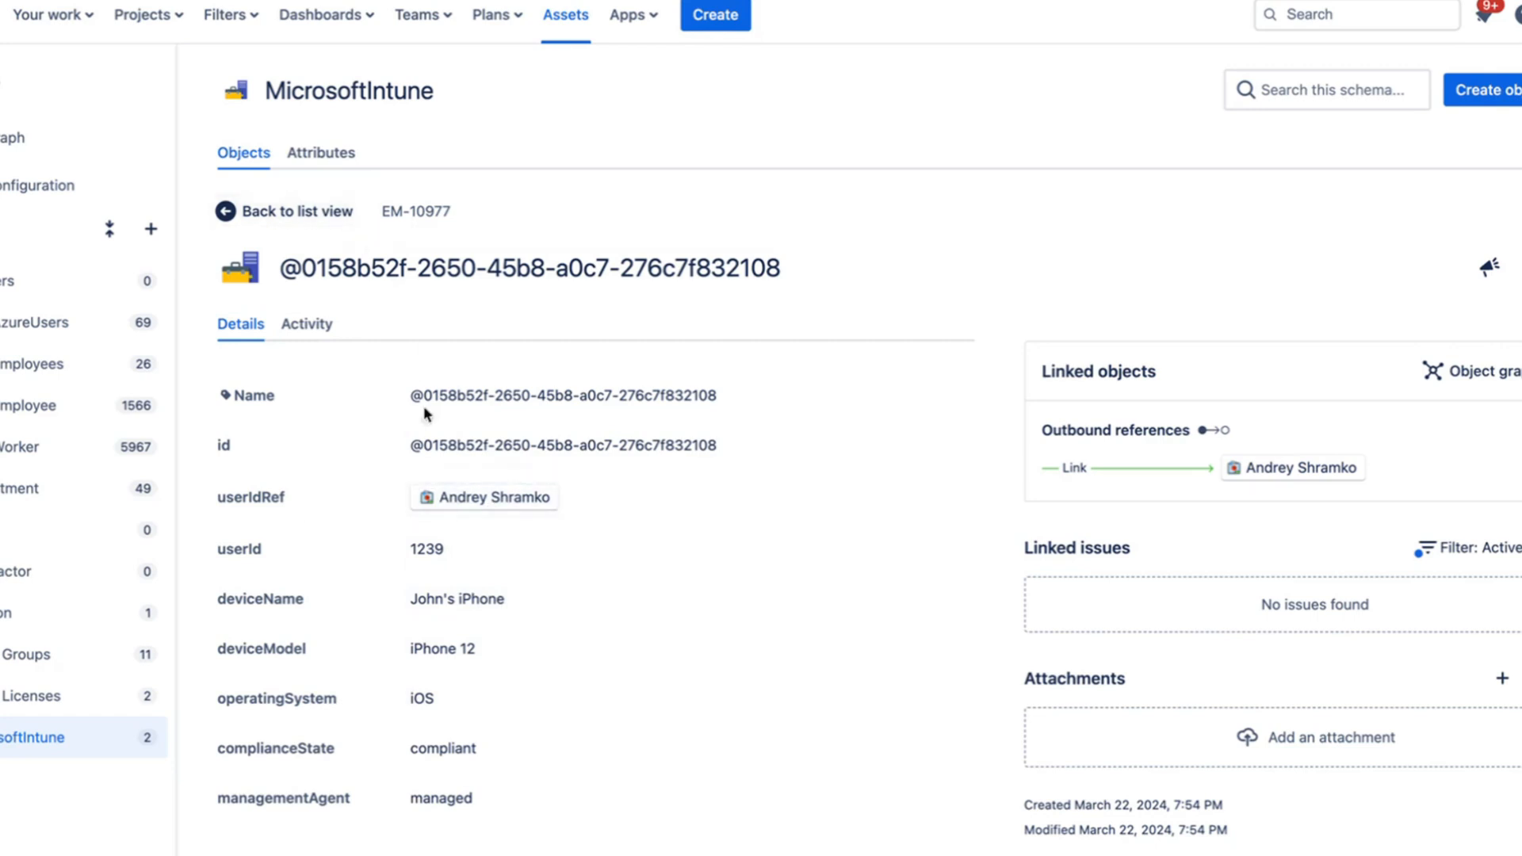
pyautogui.moveTo(495, 509)
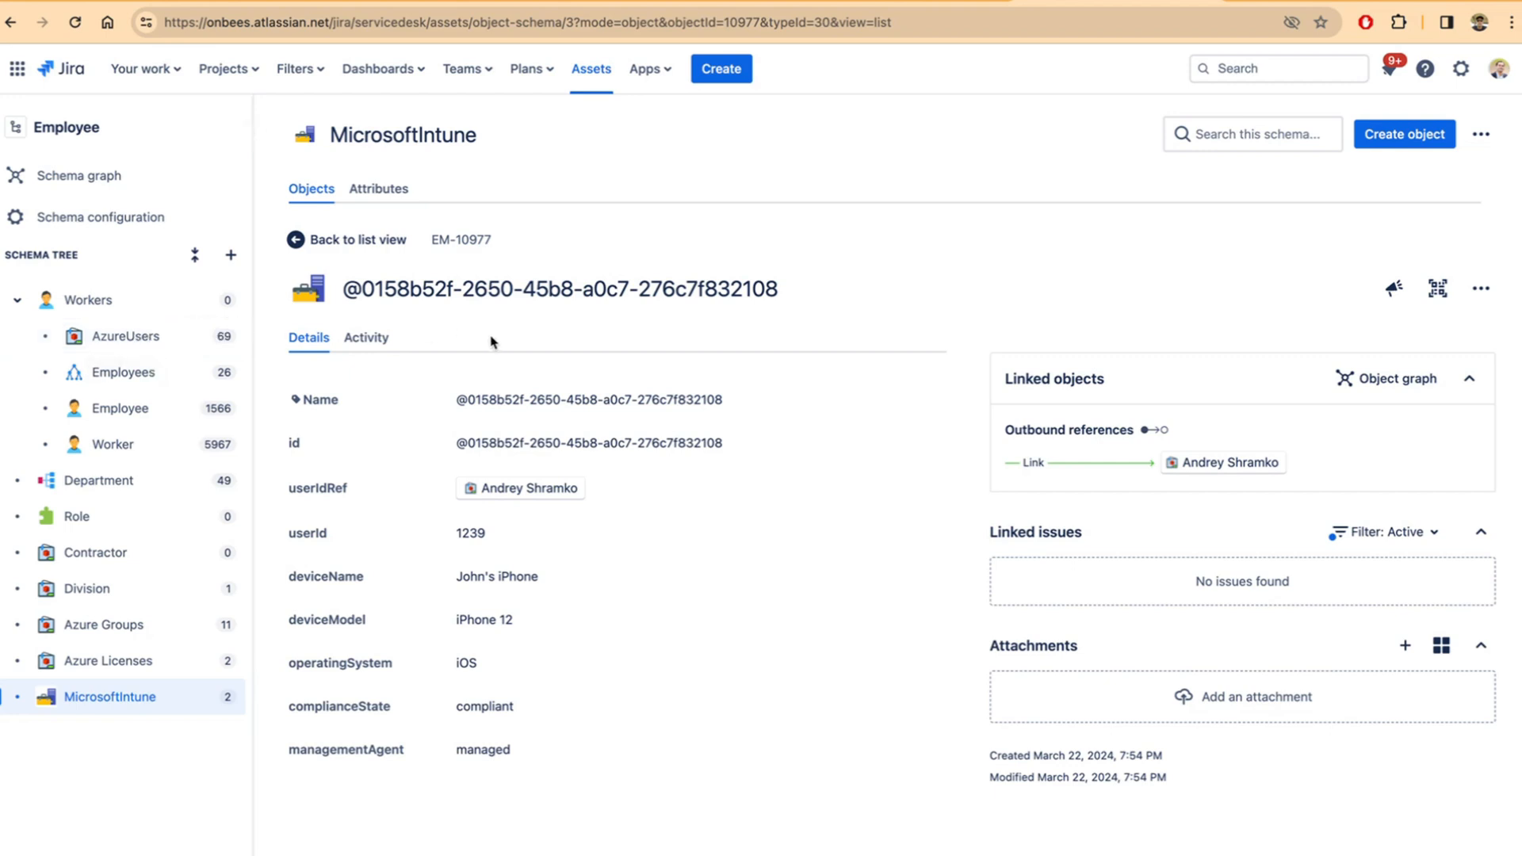
pyautogui.moveTo(522, 352)
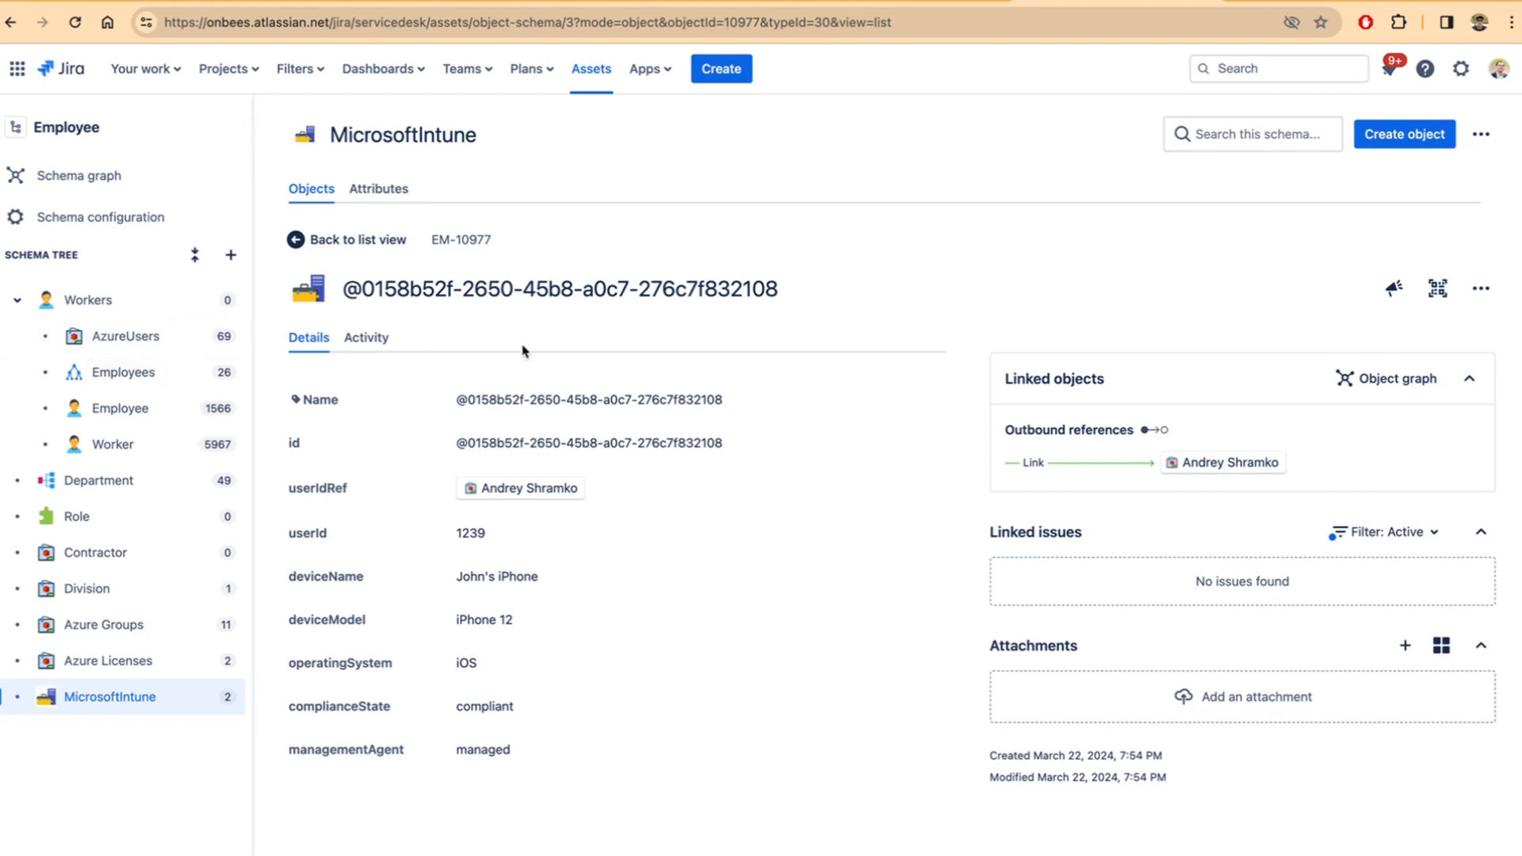